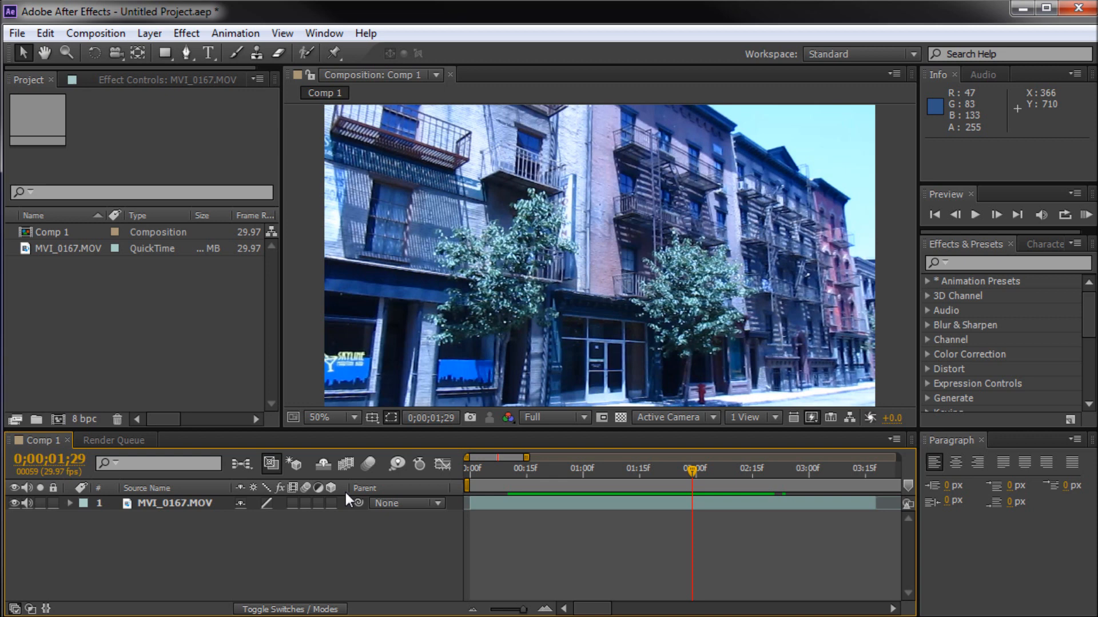
- Scrub the timeline to 0;00;02;07 and keep the preview resolution at Full
left_click_drag(692, 471, 646, 471)
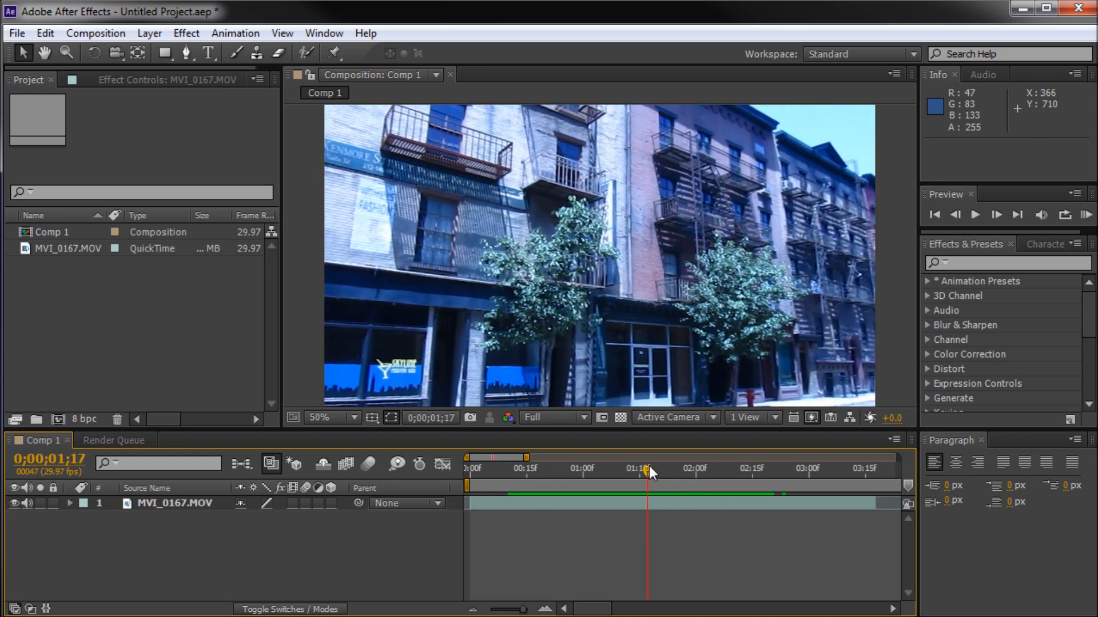
left_click_drag(645, 470, 721, 470)
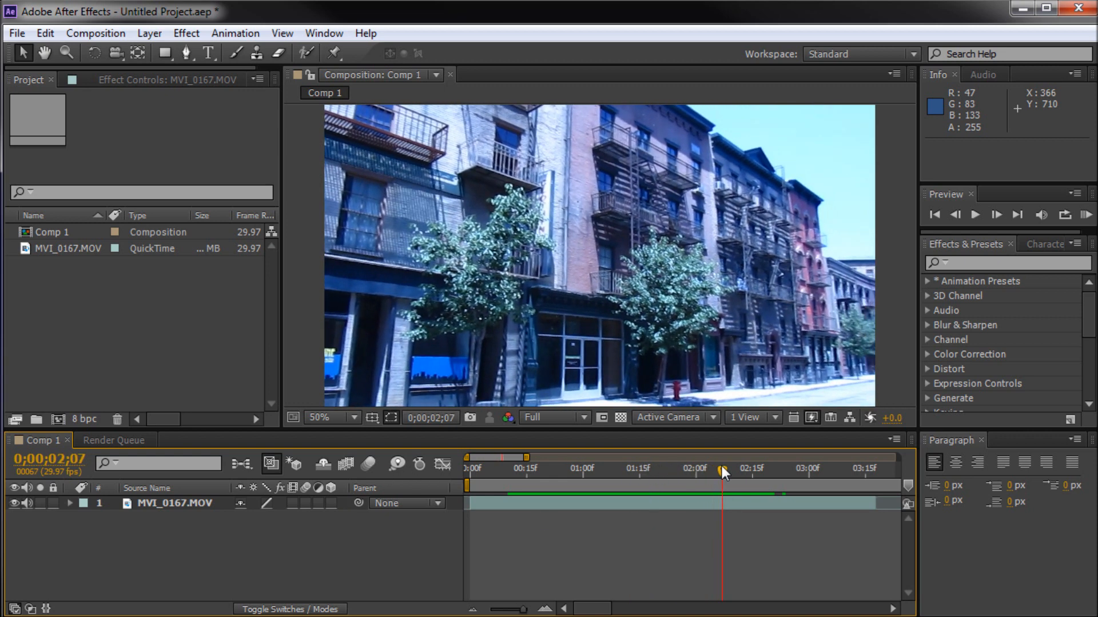
left_click(554, 417)
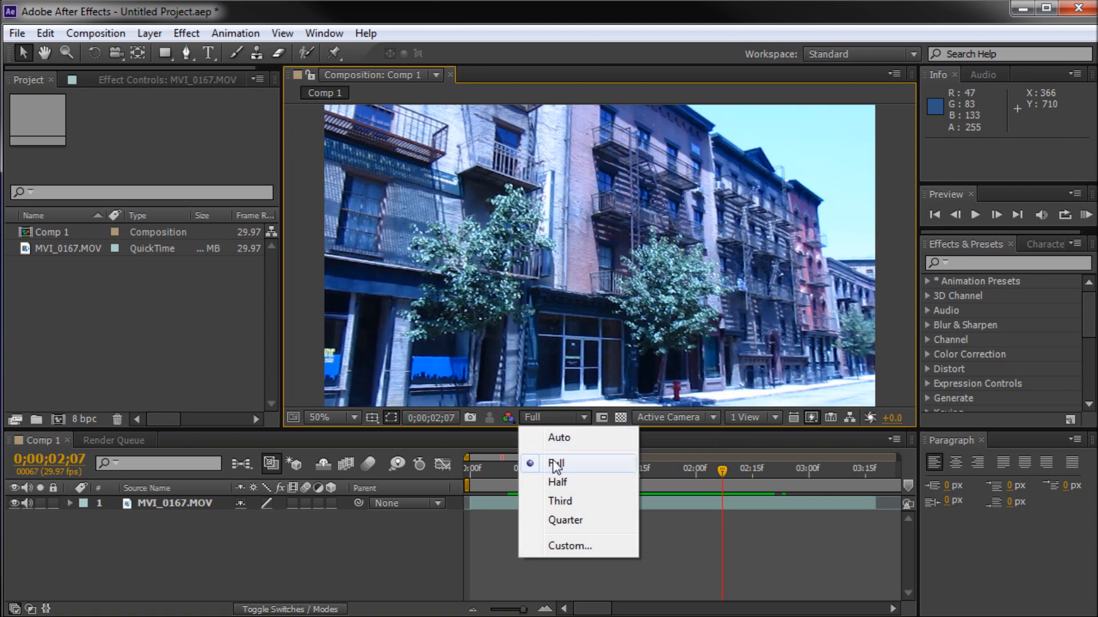
left_click(556, 464)
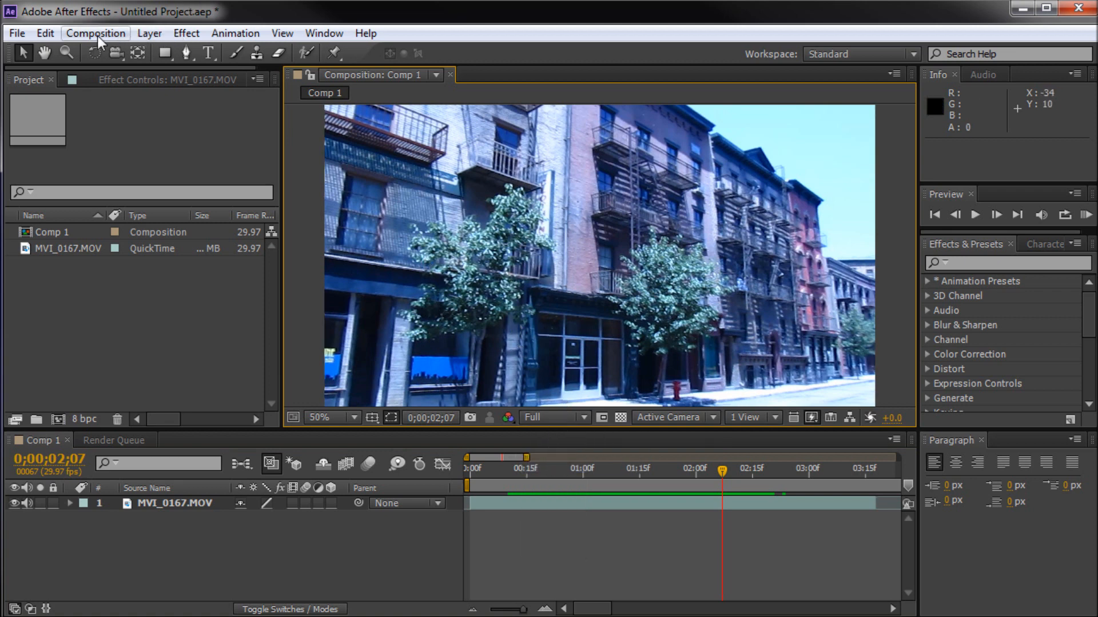
- Queue the current frame via Composition > Save Frame As and reach its Photoshop output module
left_click(95, 33)
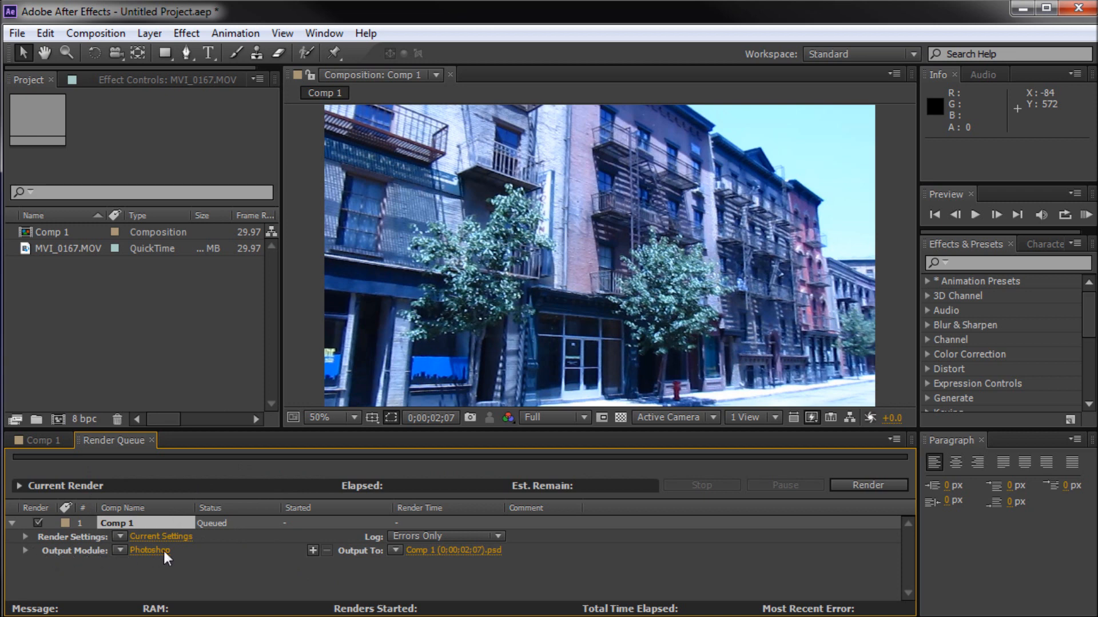
left_click(149, 550)
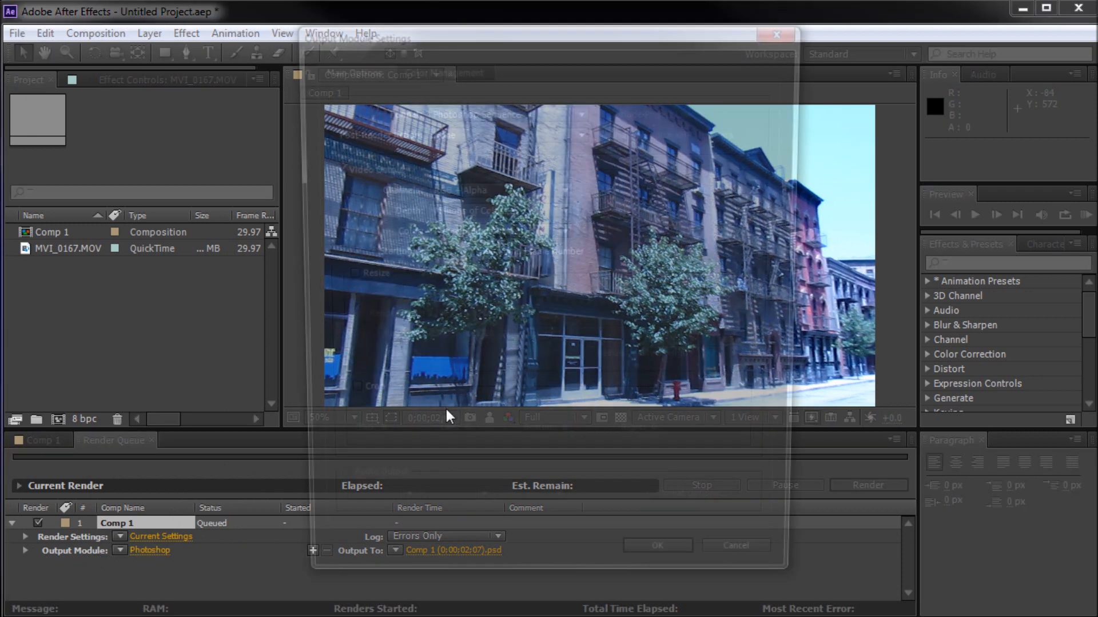
- Switch the output format to JPEG Sequence at Quality 10 Maximum and confirm the settings
left_click(503, 110)
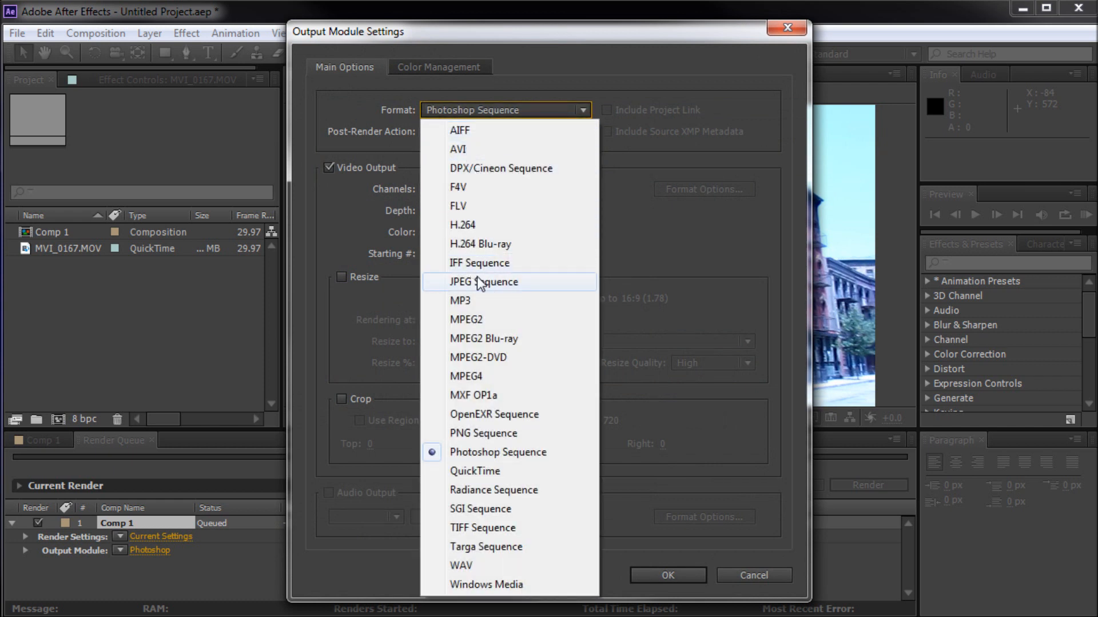
mouse_move(517, 288)
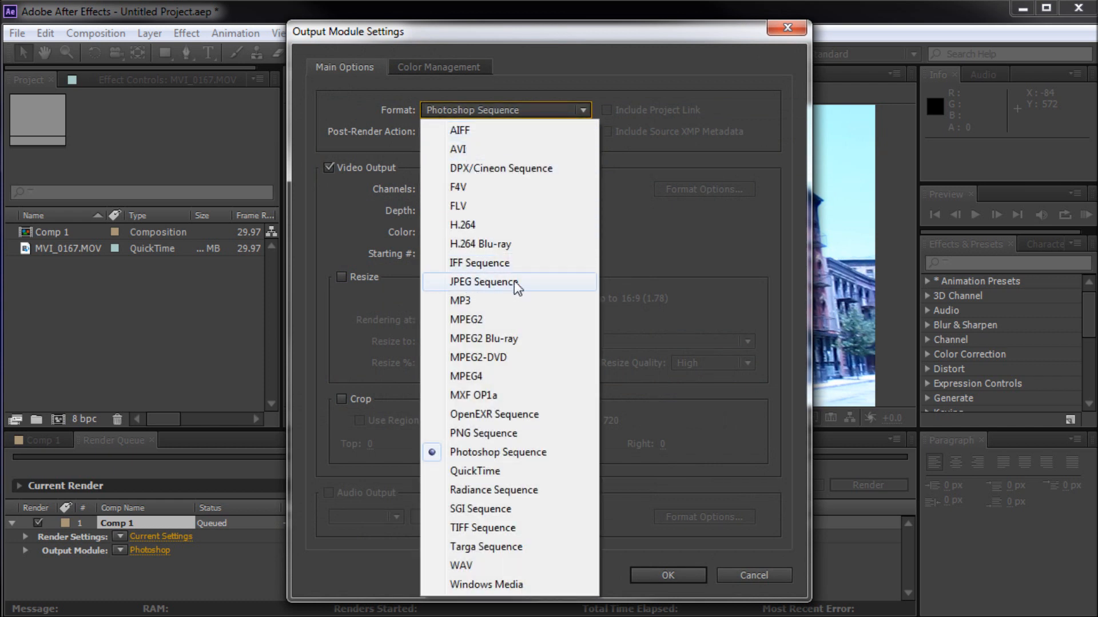
mouse_move(487, 527)
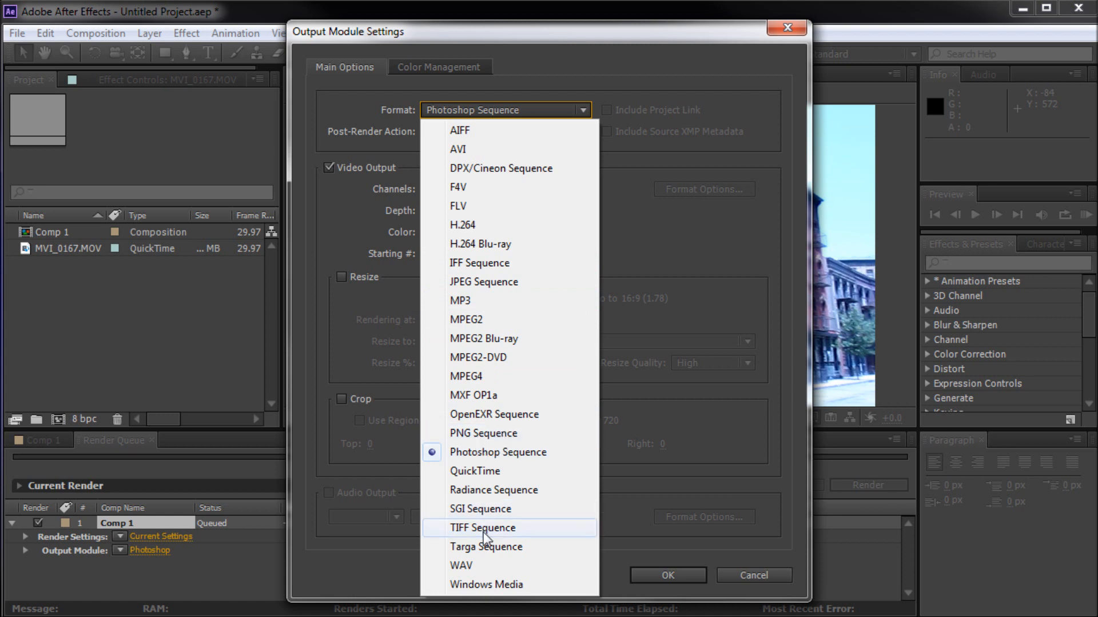
mouse_move(470, 281)
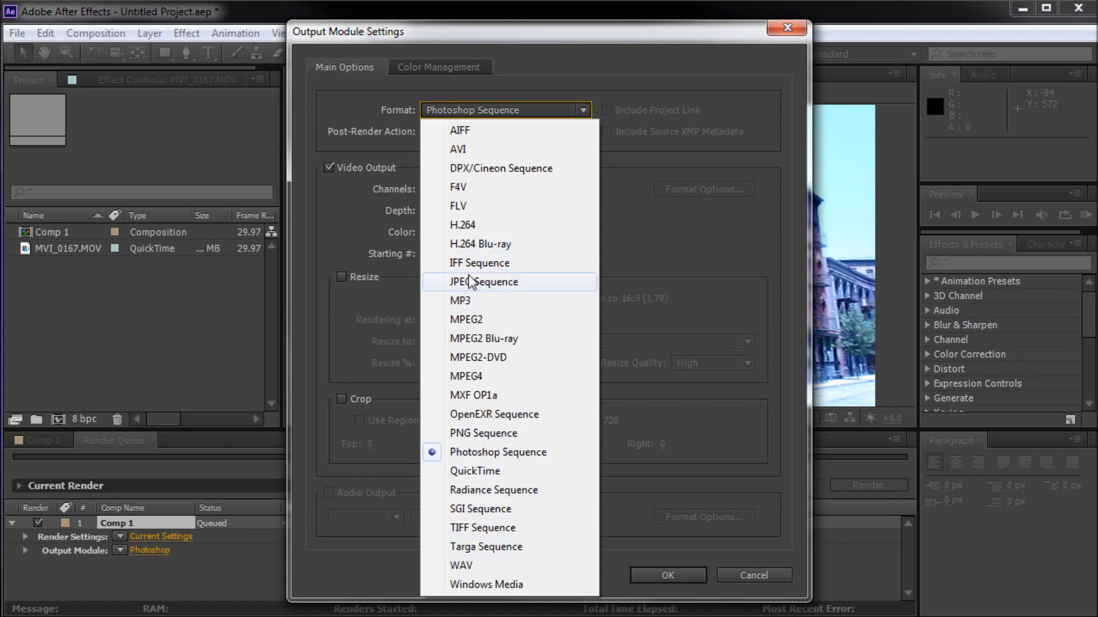
left_click(482, 281)
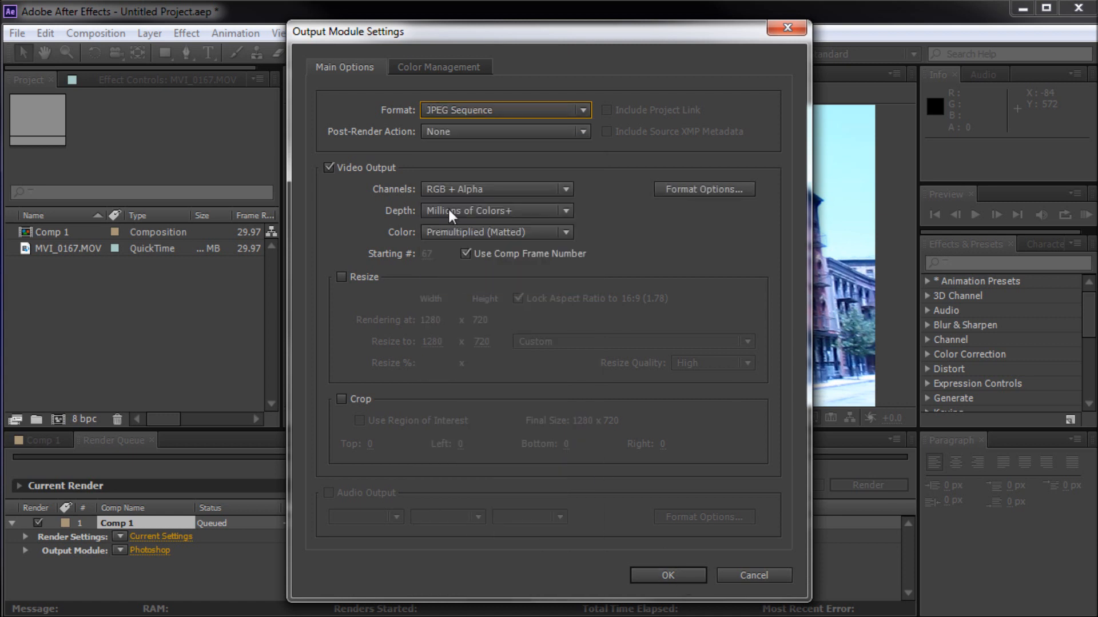
left_click(703, 188)
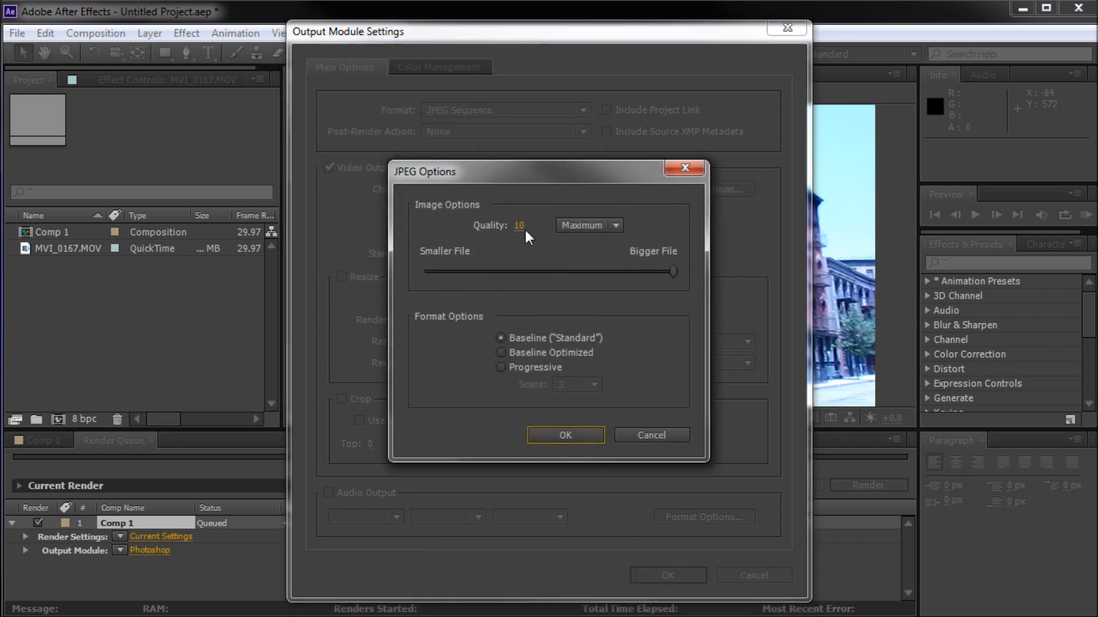
left_click(564, 434)
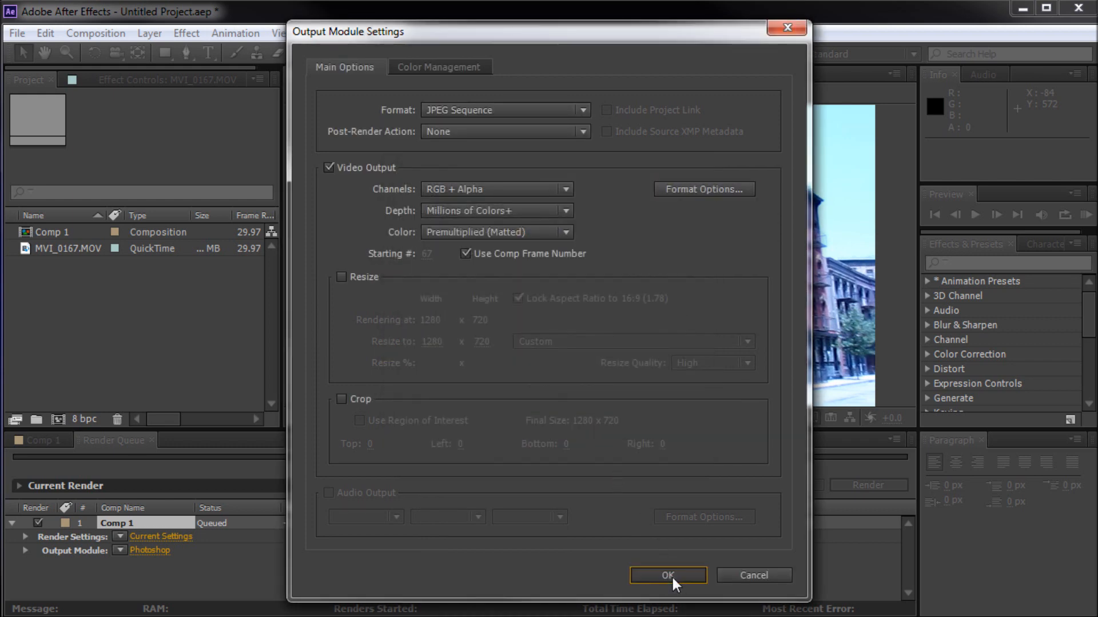
left_click(666, 575)
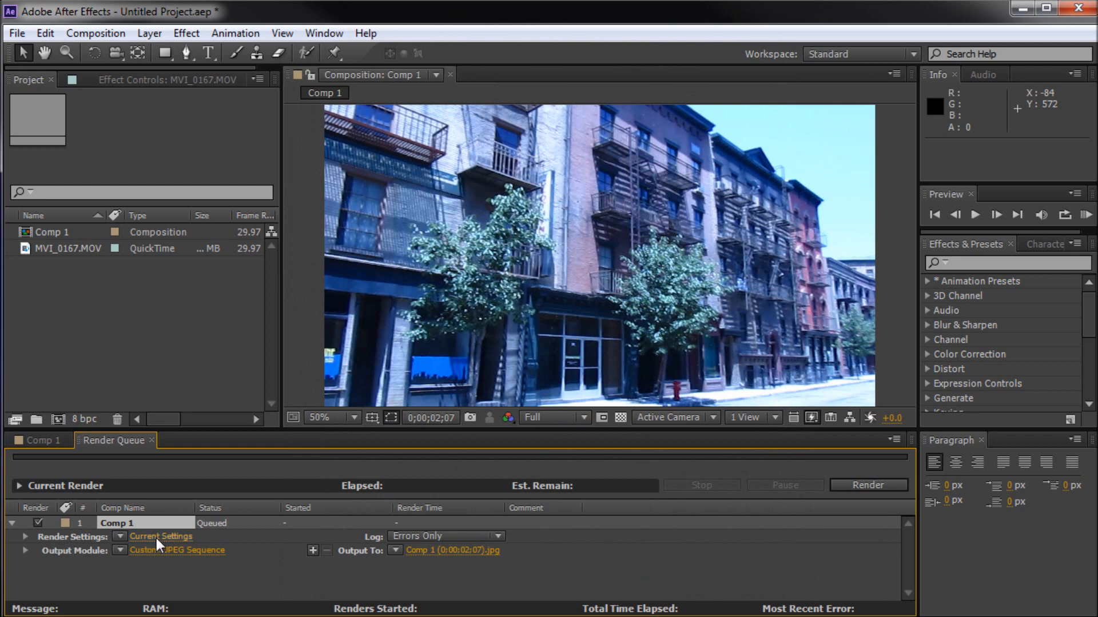
- Verify the Time Span starts and ends at 0;00;02;07 in Render Settings and confirm
left_click(161, 537)
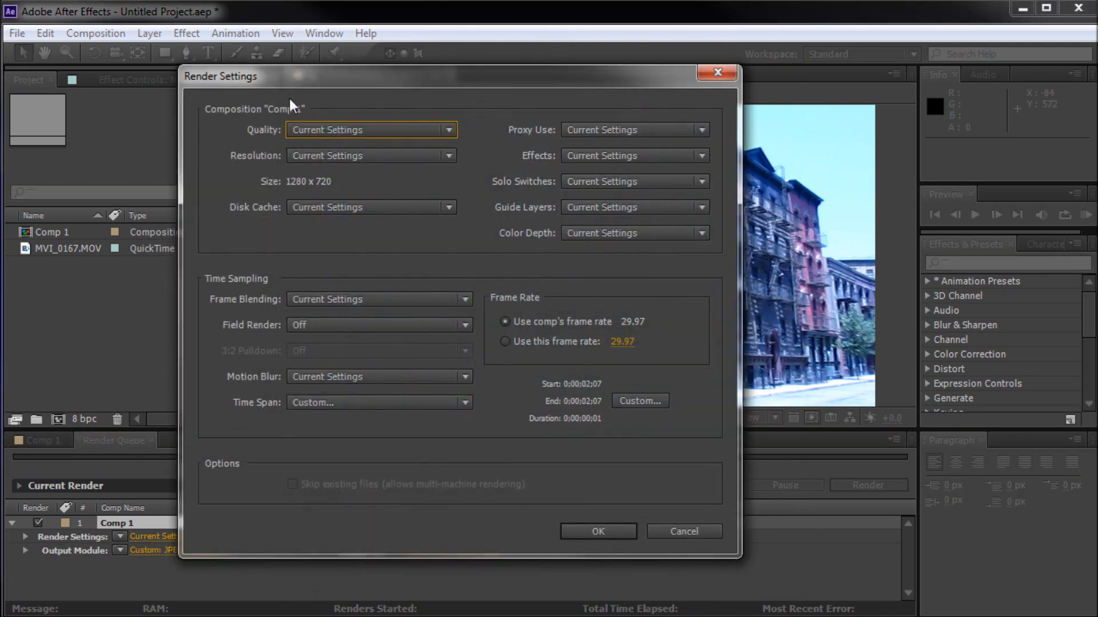
mouse_move(469, 267)
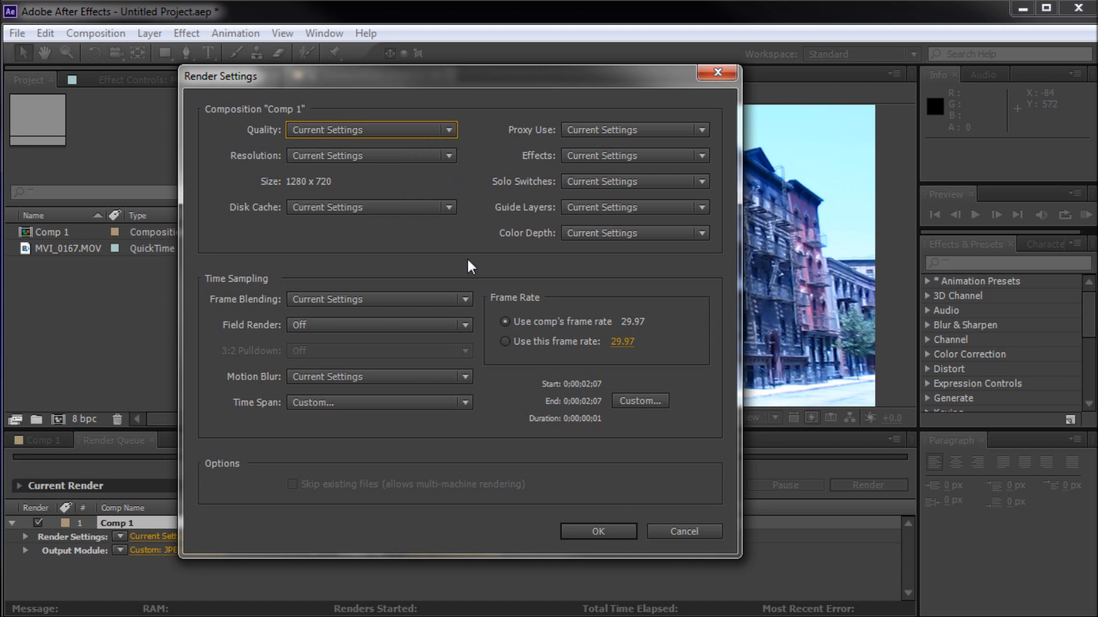
mouse_move(476, 339)
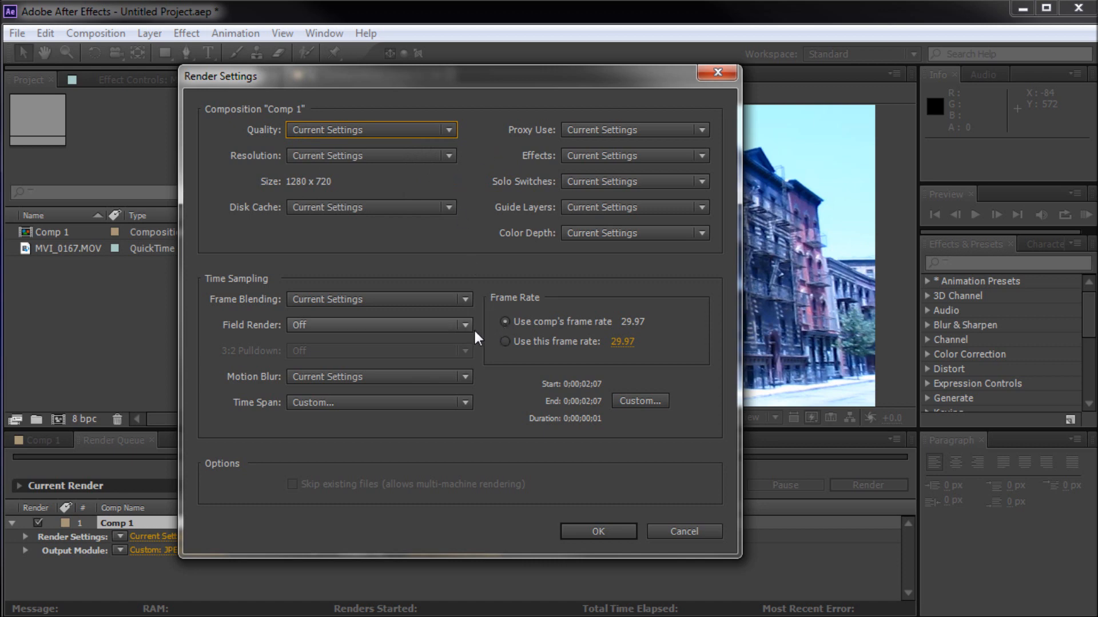
left_click(597, 532)
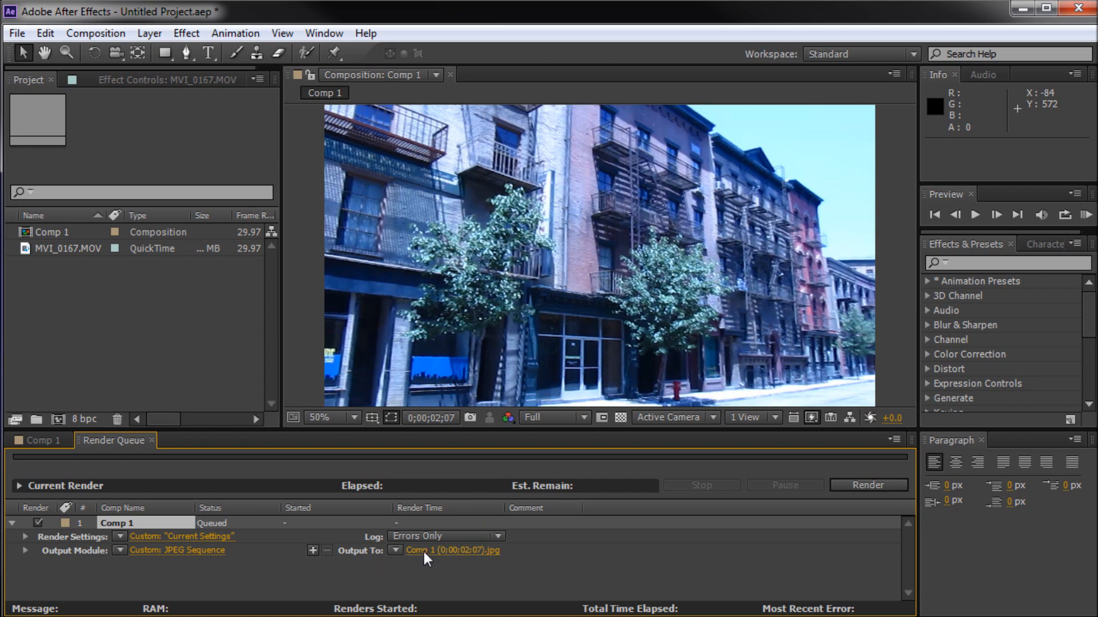
- Set the output file to compframe.jpg on the Desktop, then begin importing it by name
left_click(452, 550)
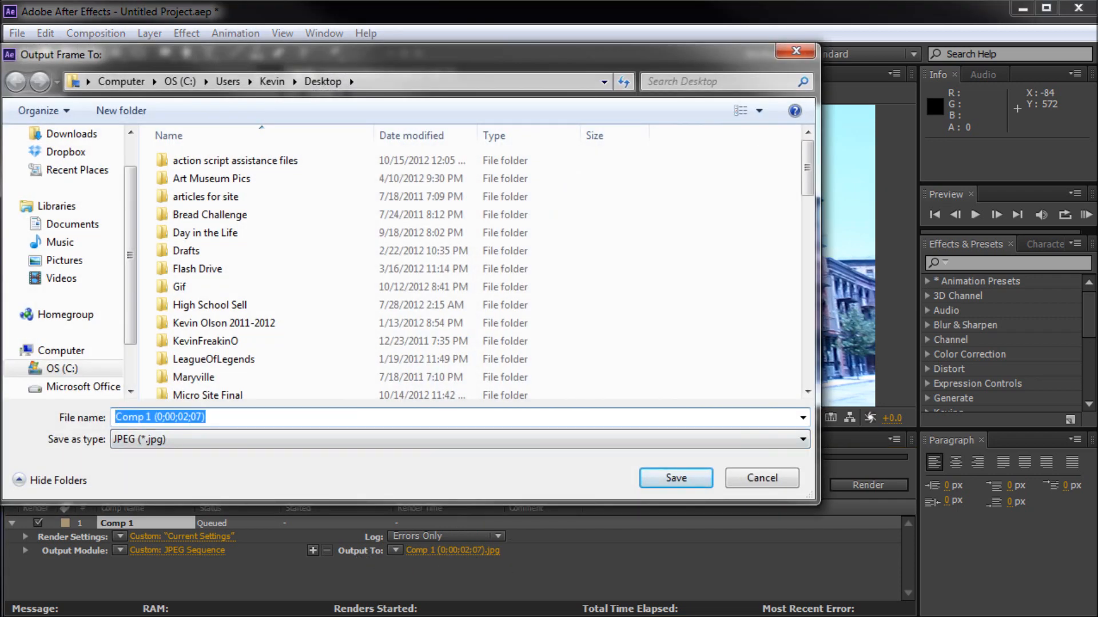
type("compframe")
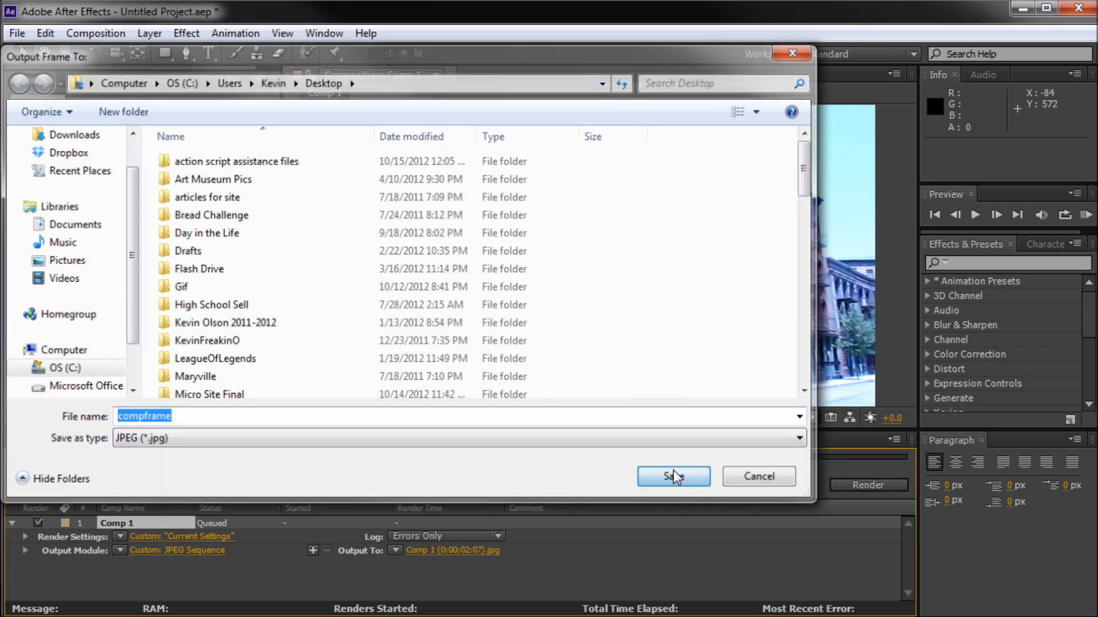
left_click(673, 476)
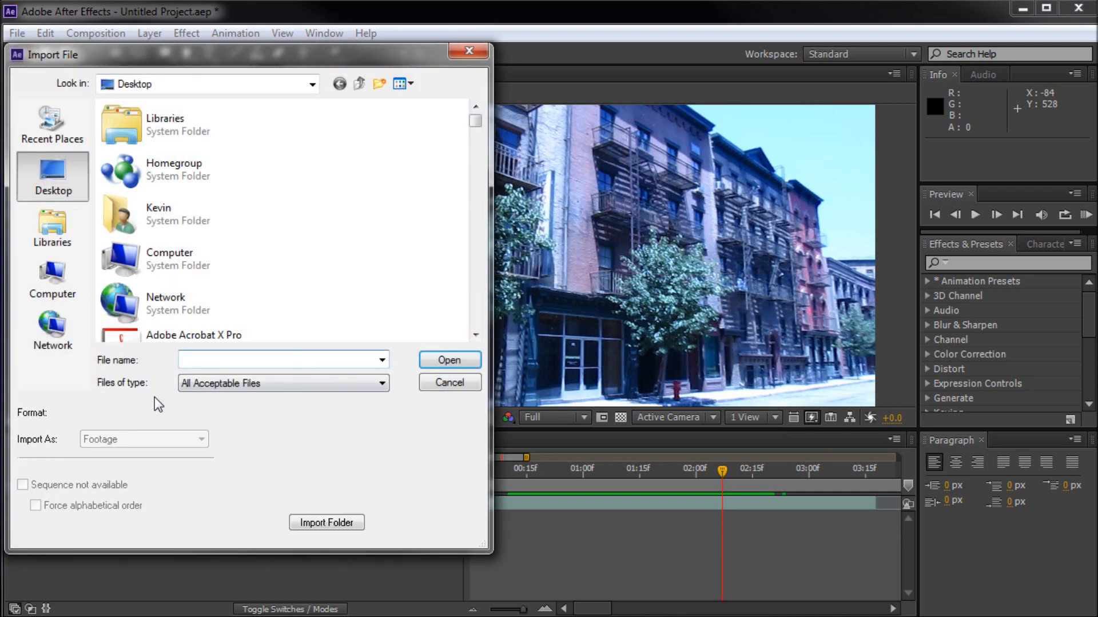
type("comp")
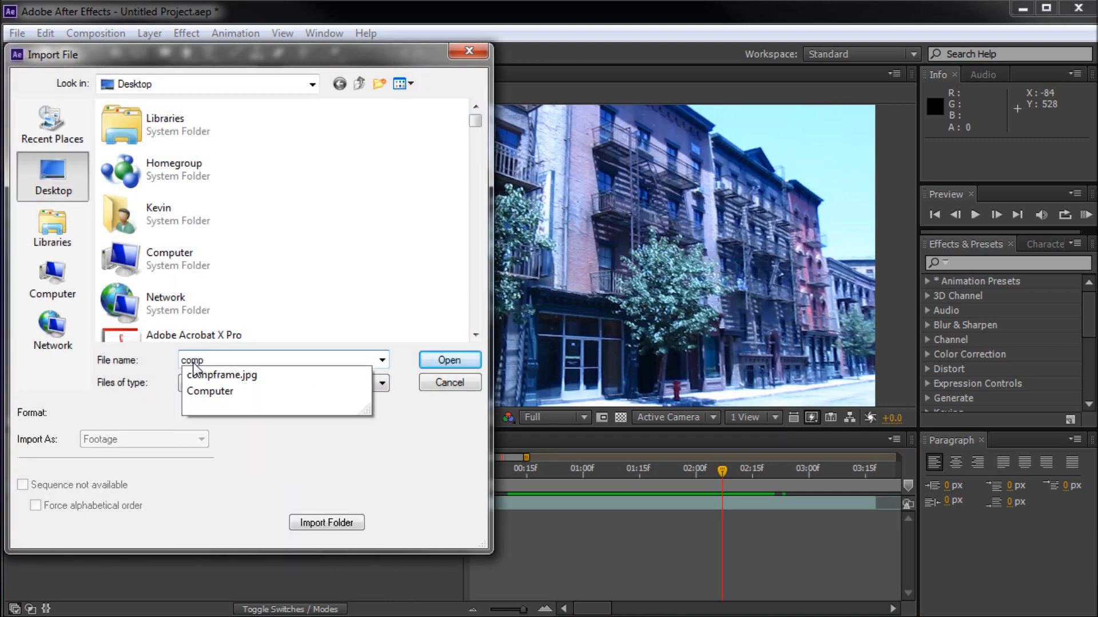